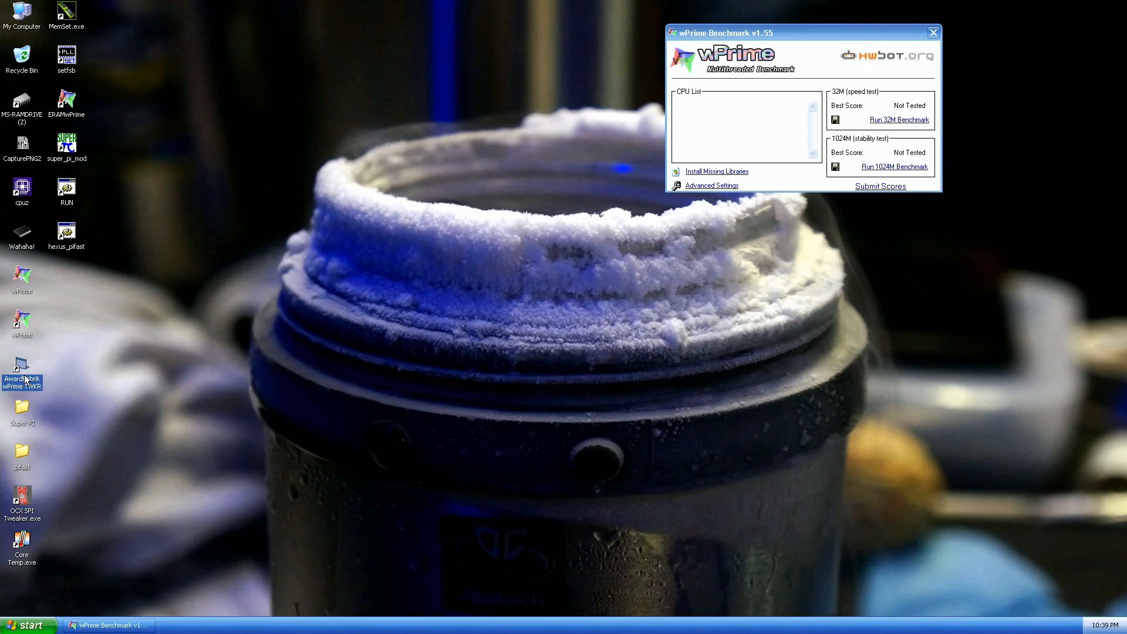
# Step: Launch the AwardFabrik wPrime TWKR tweaker and run the 32M test to 16.327 sec
pyautogui.doubleClick(21, 379)
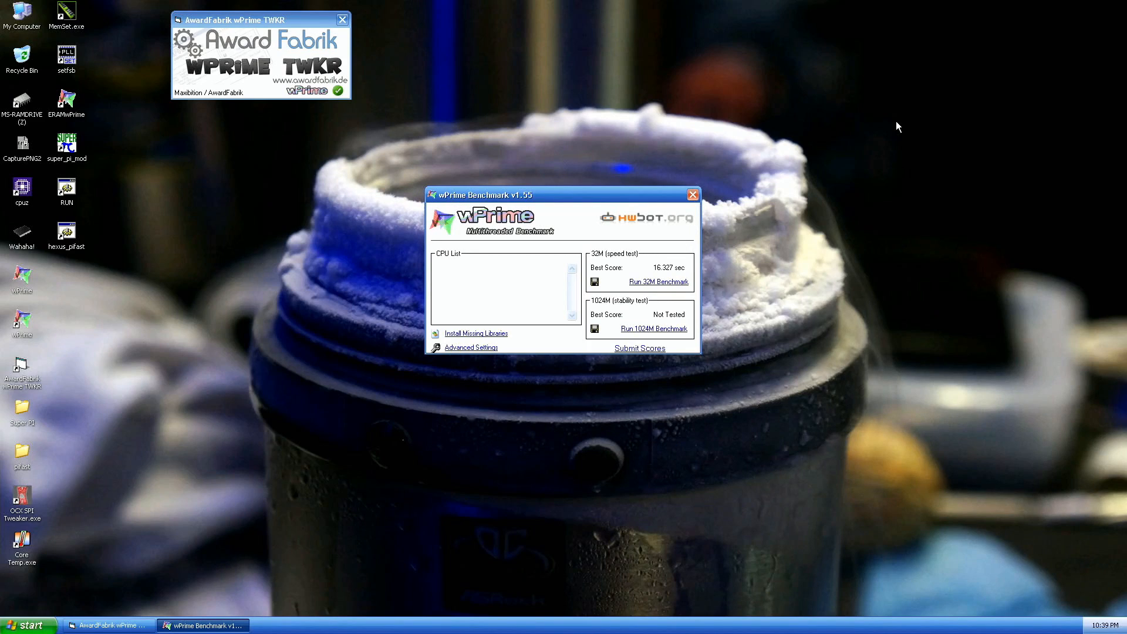
# Step: Raise the bus in SetFSB to 411 then 415 MHz, putting the CPU near 4935 MHz
pyautogui.click(692, 193)
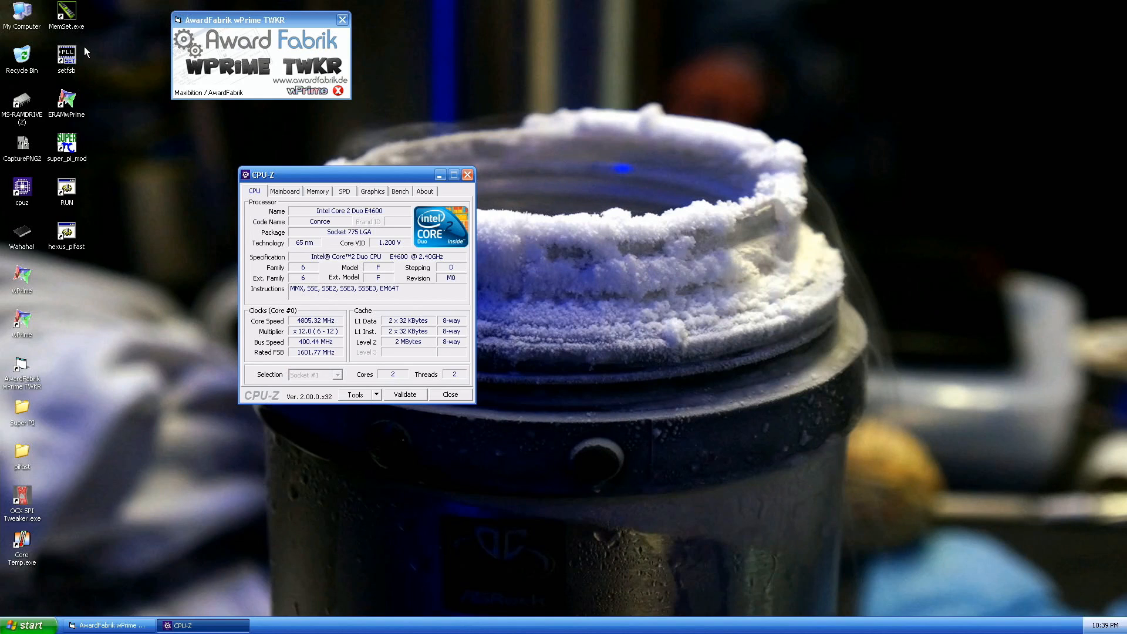
pyautogui.click(65, 54)
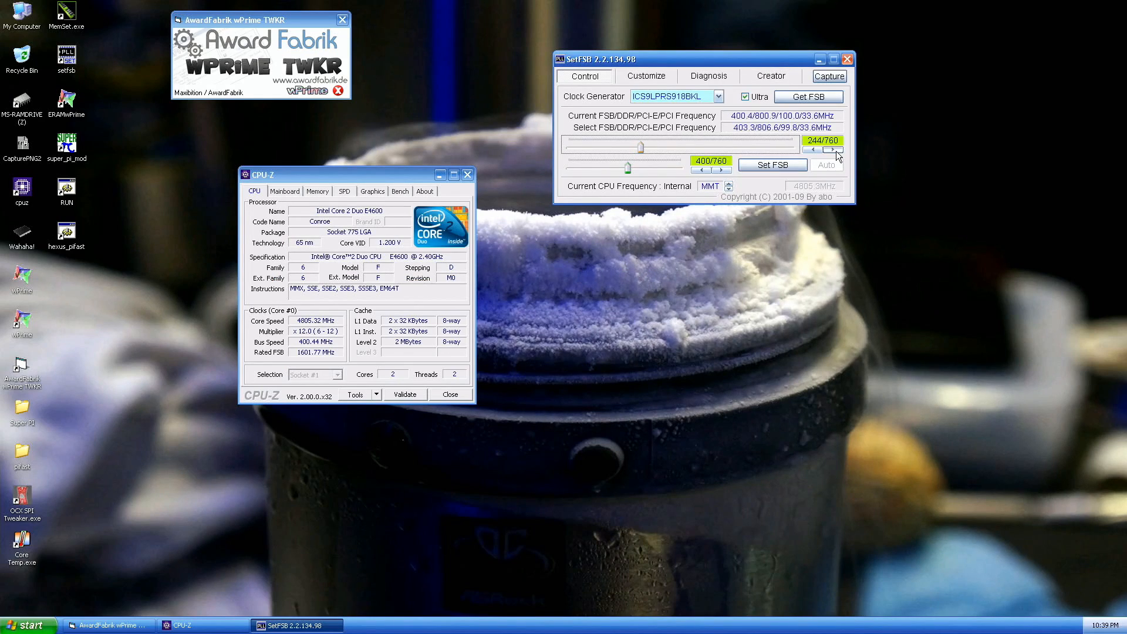
pyautogui.click(832, 149)
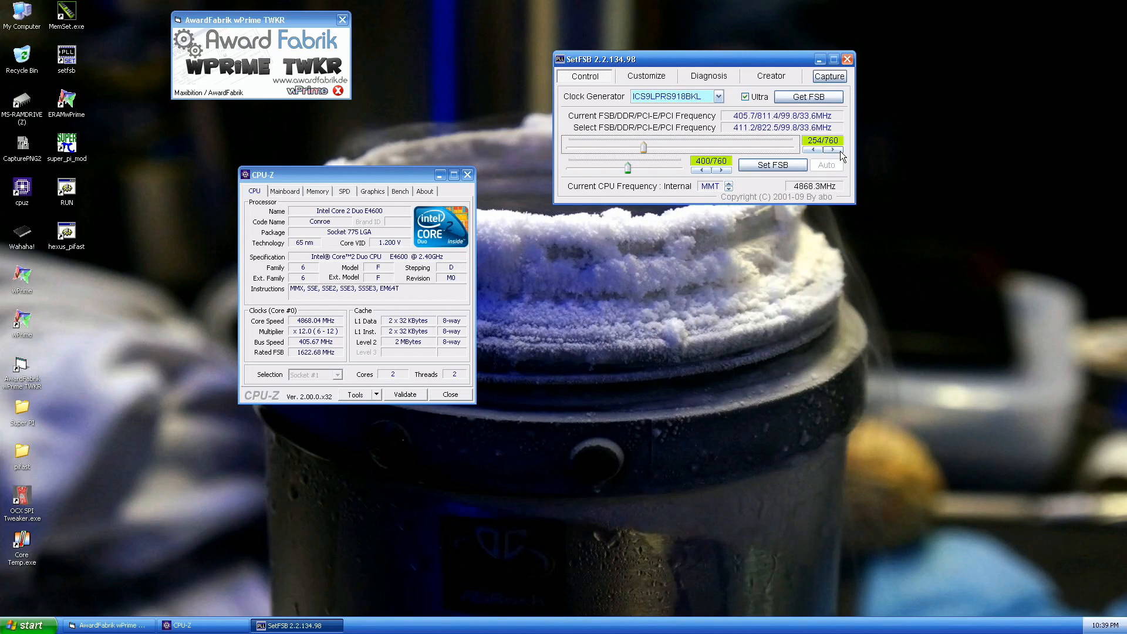
pyautogui.click(773, 164)
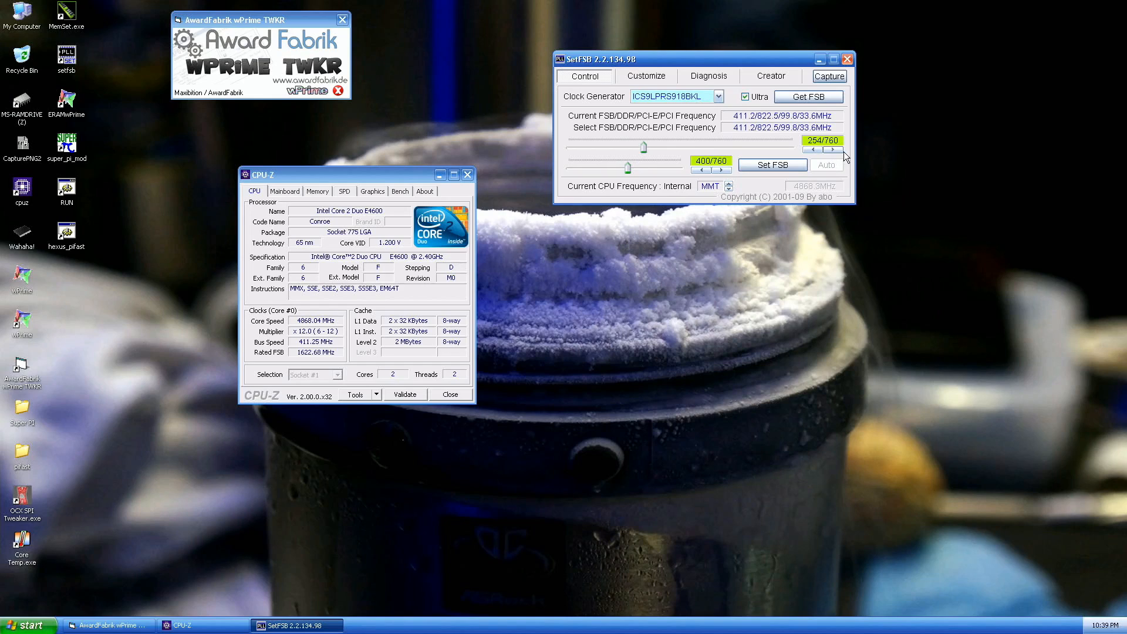
pyautogui.click(829, 151)
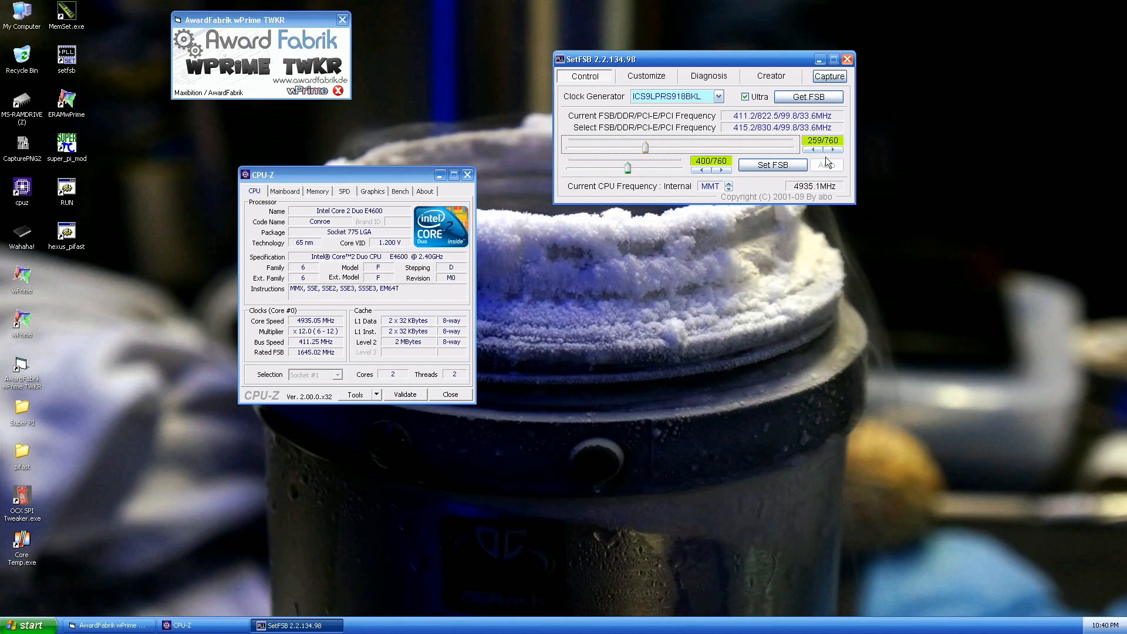
pyautogui.click(772, 165)
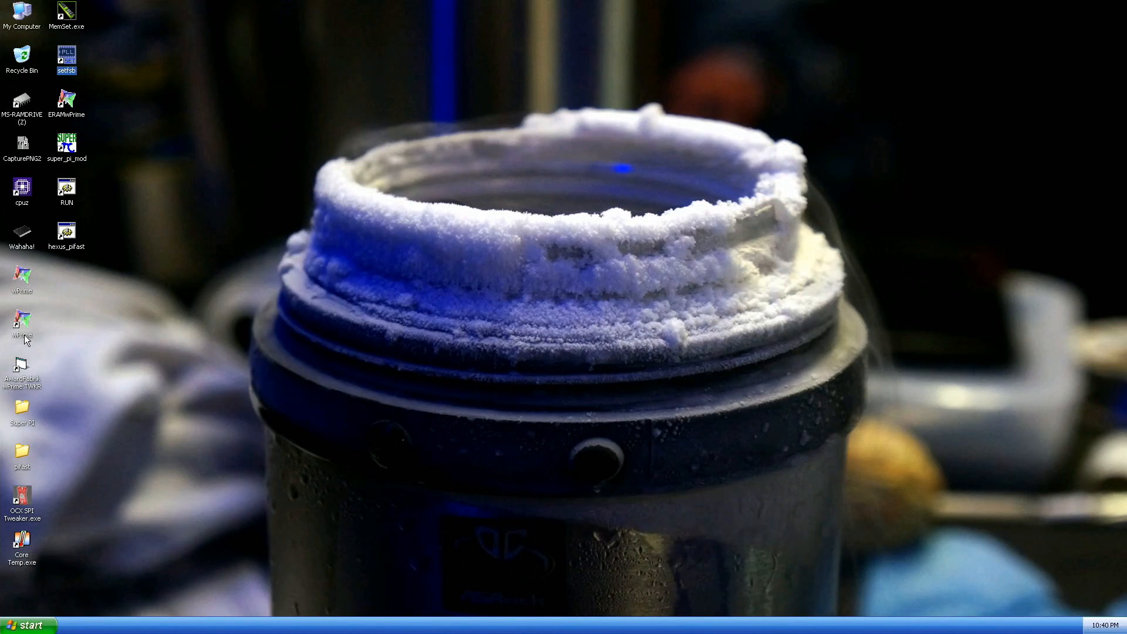
# Step: Relaunch wPrime with its tweaker and rerun 32M for a 15.625 sec best score
pyautogui.doubleClick(22, 331)
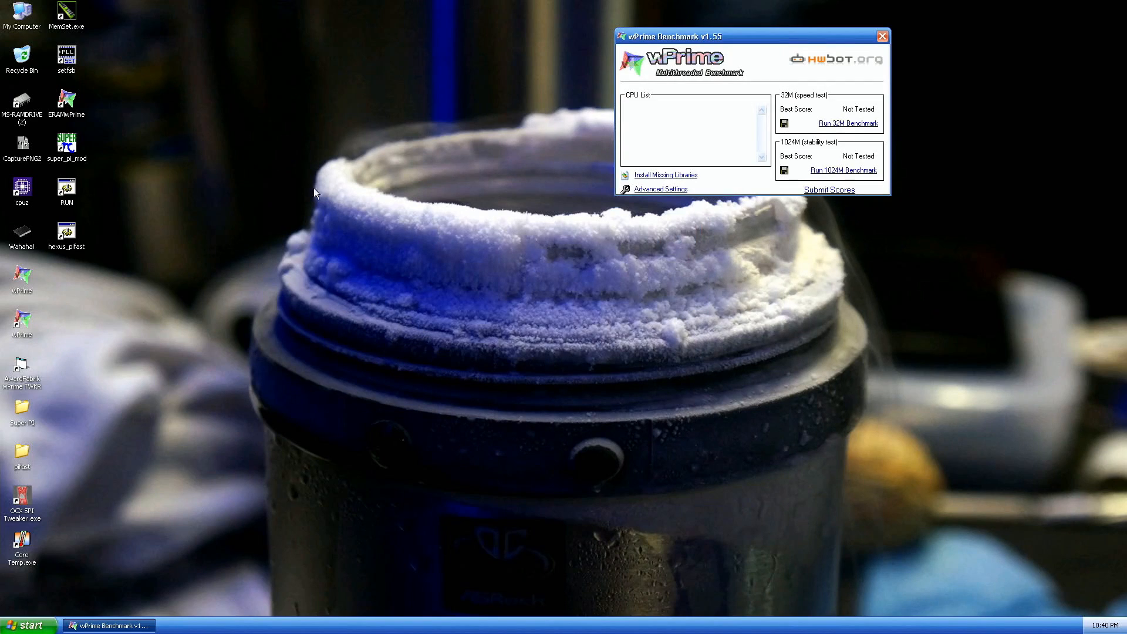
pyautogui.doubleClick(21, 366)
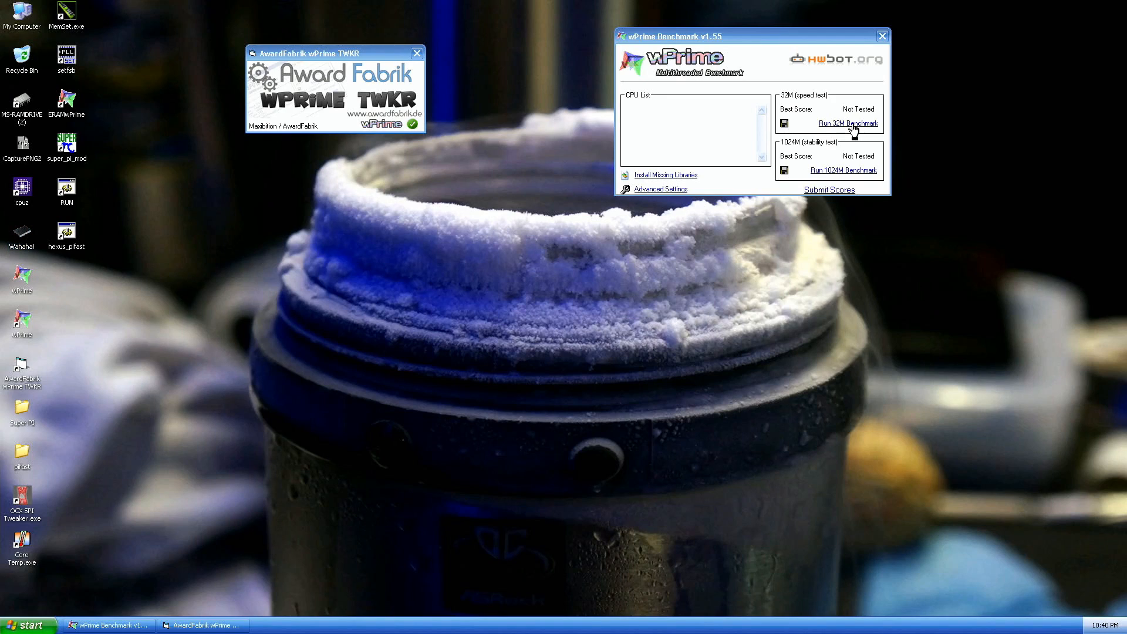
pyautogui.click(848, 123)
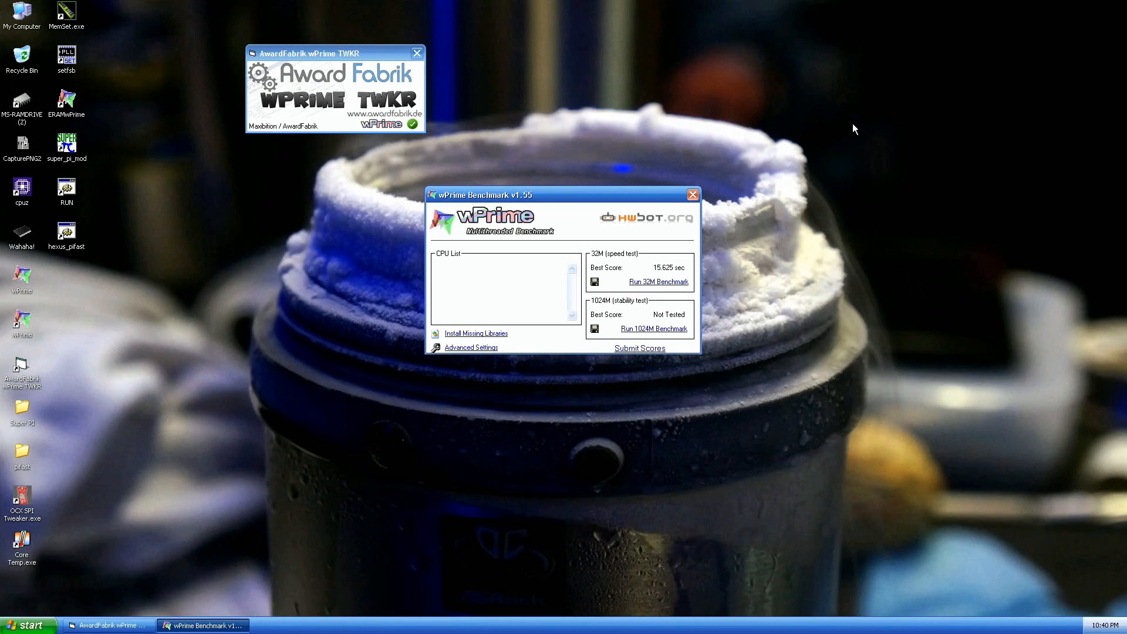
pyautogui.moveTo(89, 408)
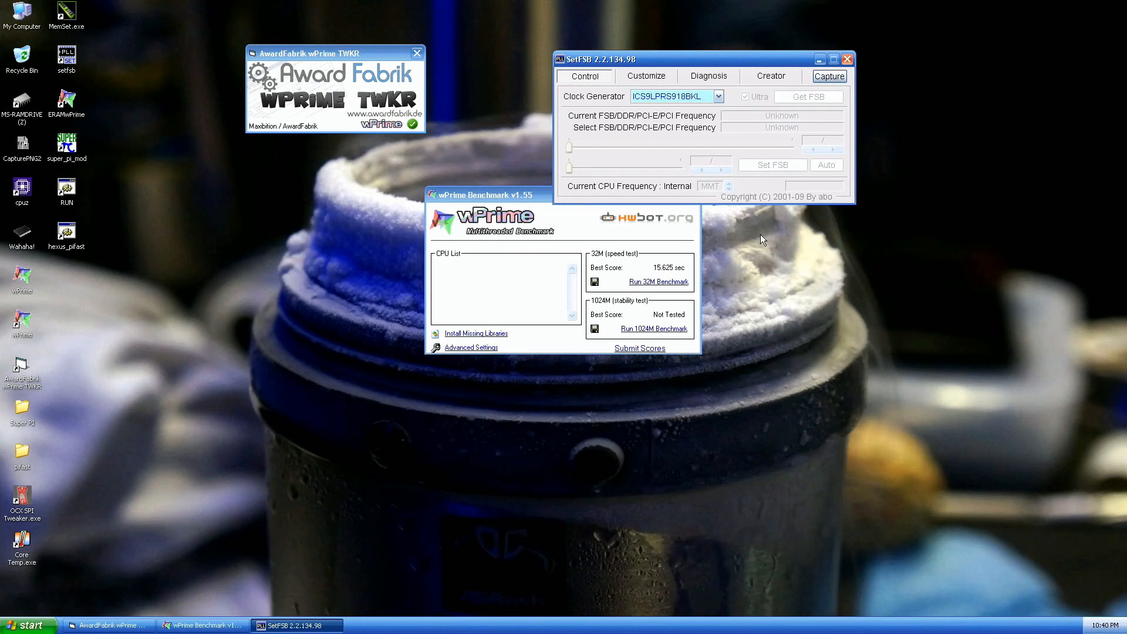
# Step: Apply 420 MHz, push the bus to about 425 MHz for 5097 MHz, and close SetFSB
pyautogui.click(807, 96)
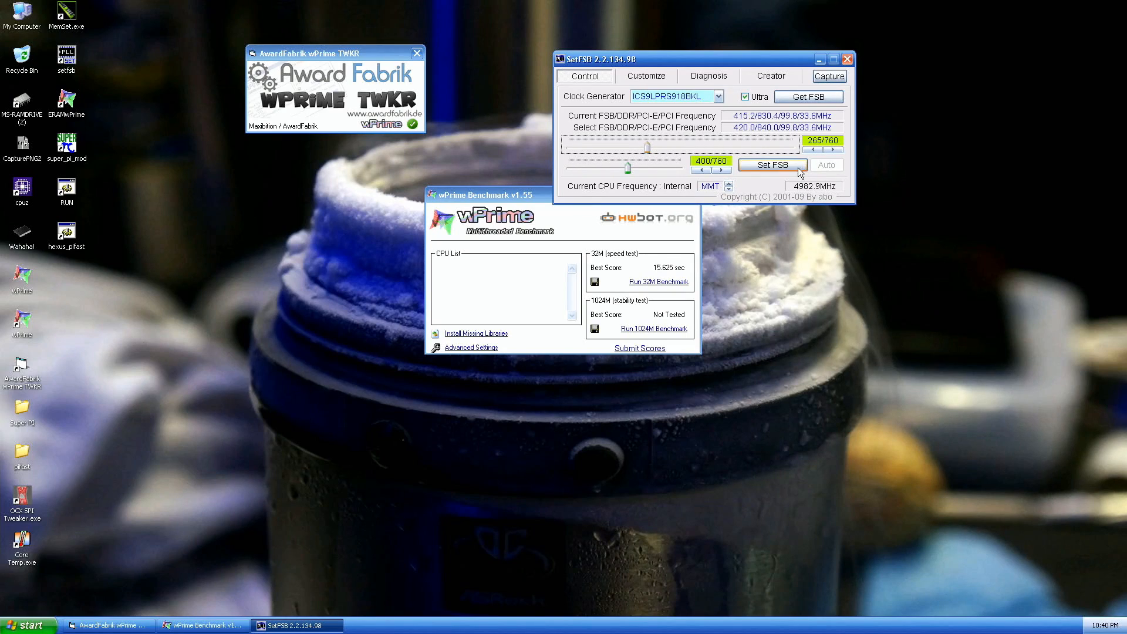
pyautogui.click(772, 165)
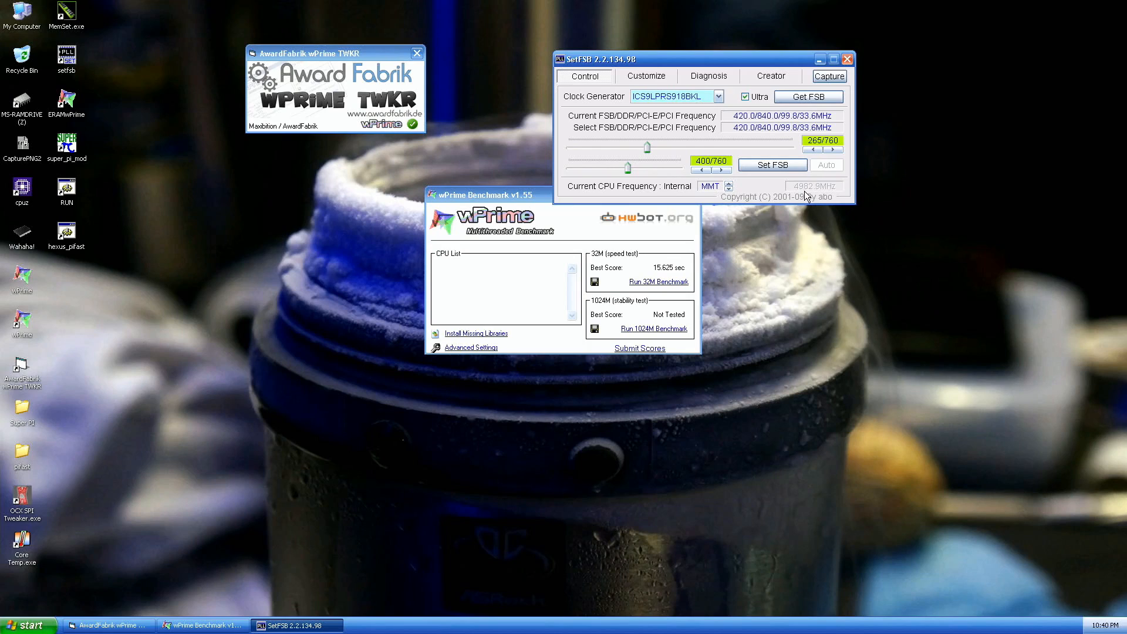
pyautogui.click(831, 149)
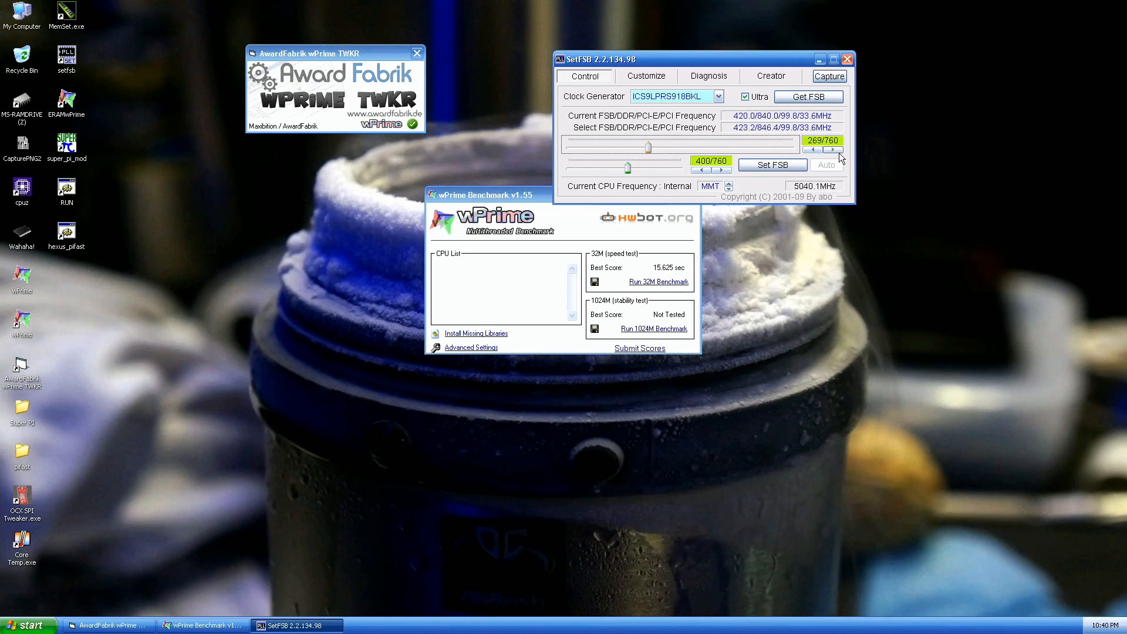
pyautogui.click(832, 145)
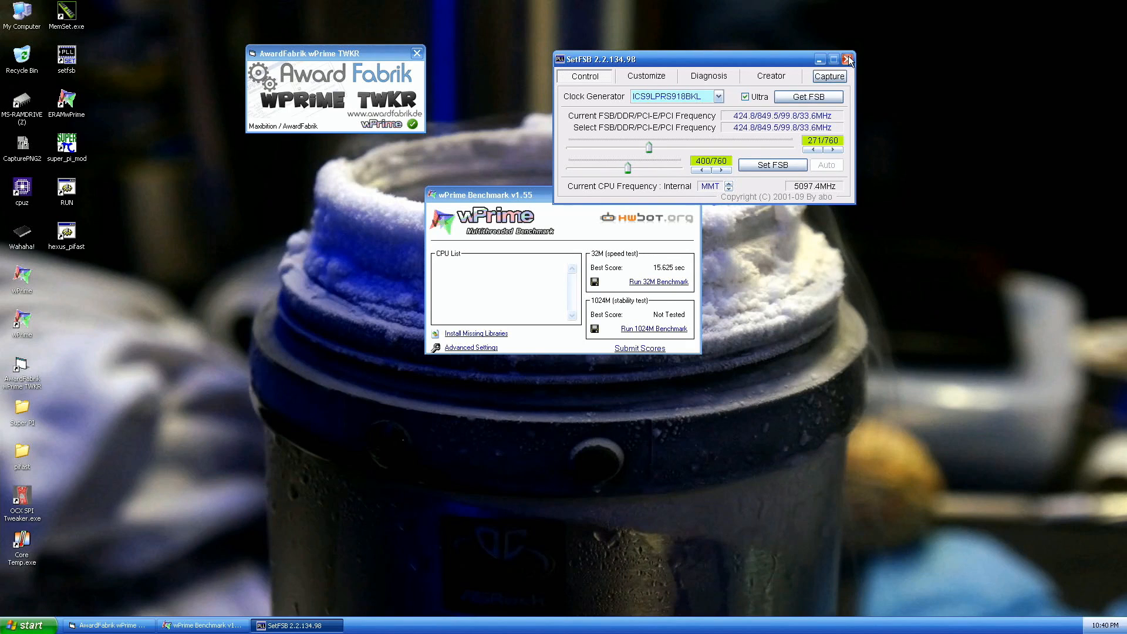
pyautogui.click(846, 59)
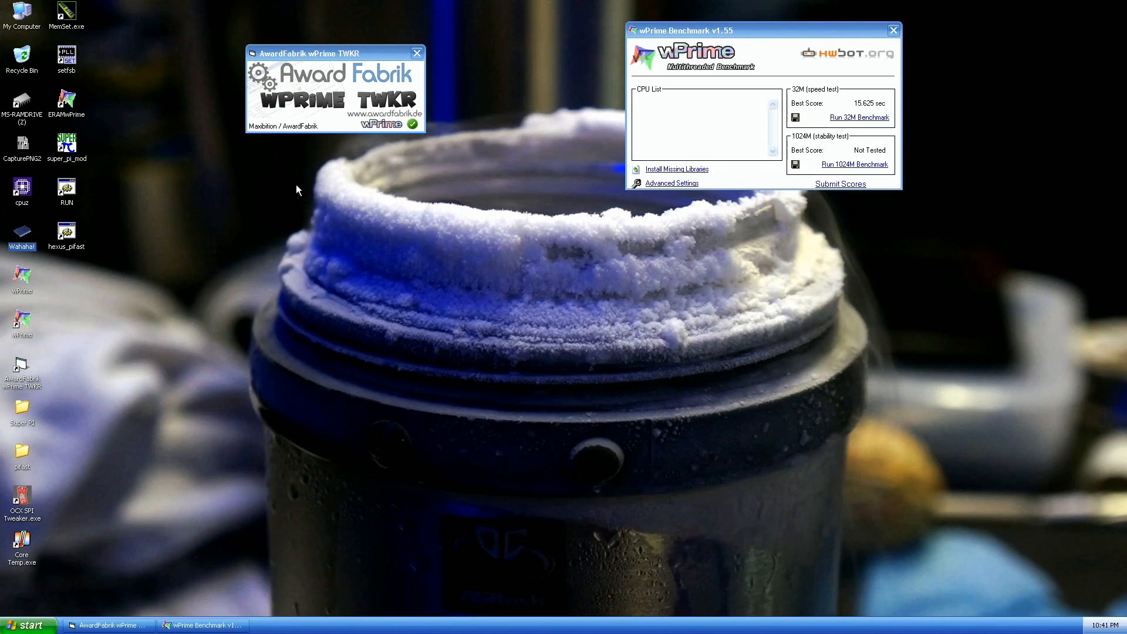
pyautogui.moveTo(856, 122)
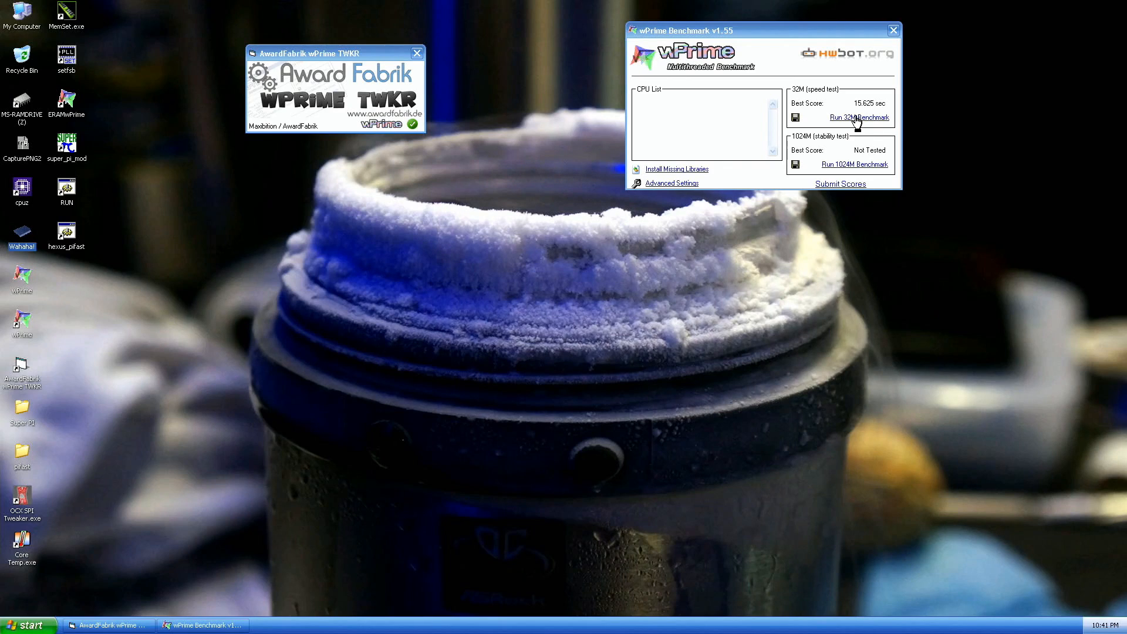
# Step: Run 32M for a 15.046 sec best score, close wPrime, and reopen SetFSB
pyautogui.click(858, 118)
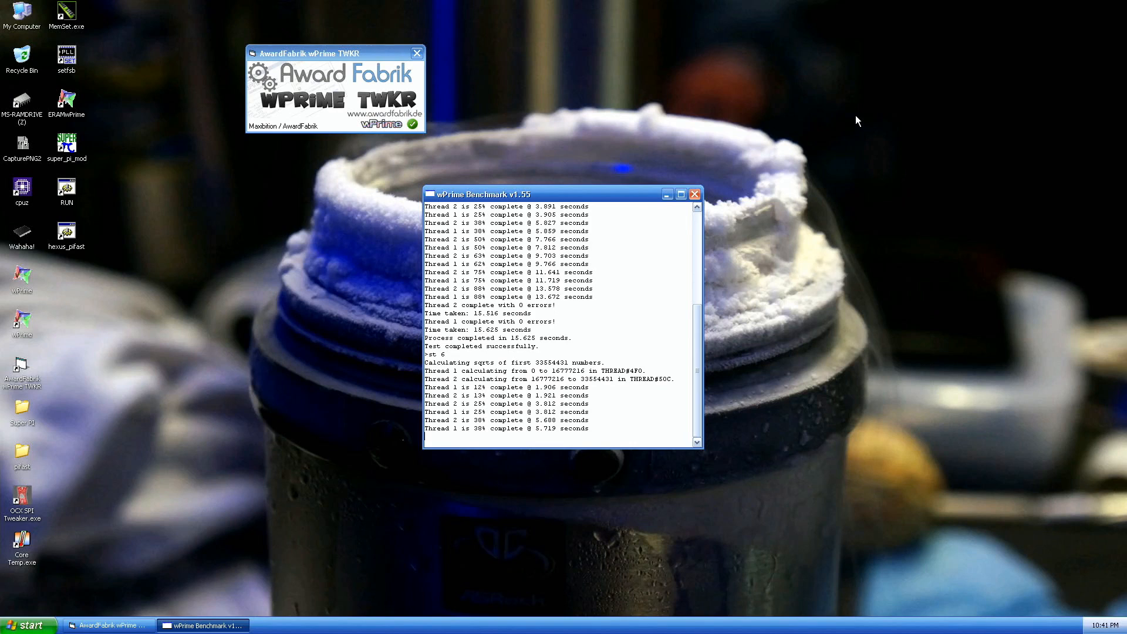
pyautogui.click(680, 194)
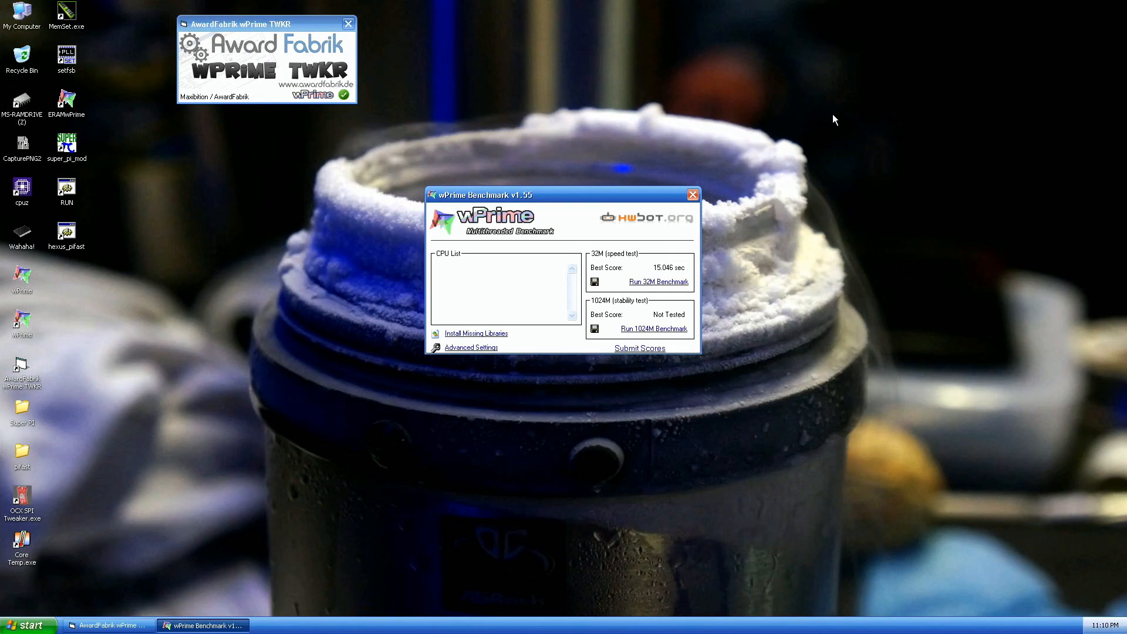
pyautogui.click(693, 194)
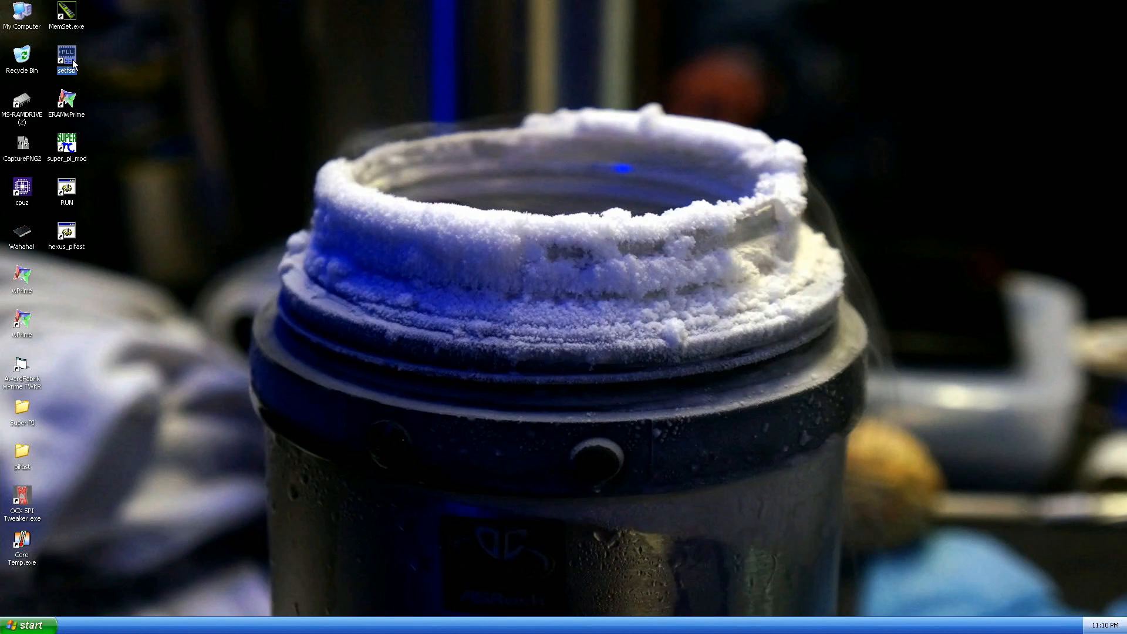
pyautogui.doubleClick(66, 58)
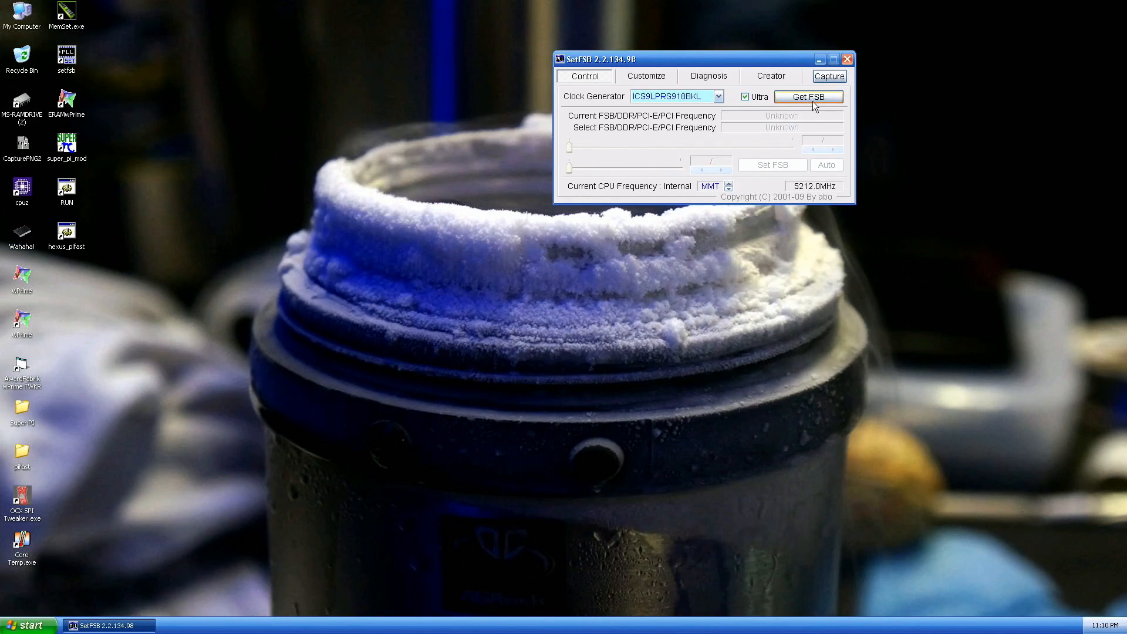
# Step: Apply the bus near 436 MHz, set wPrime to two threads, and run 32M for 14.89 sec
pyautogui.click(807, 96)
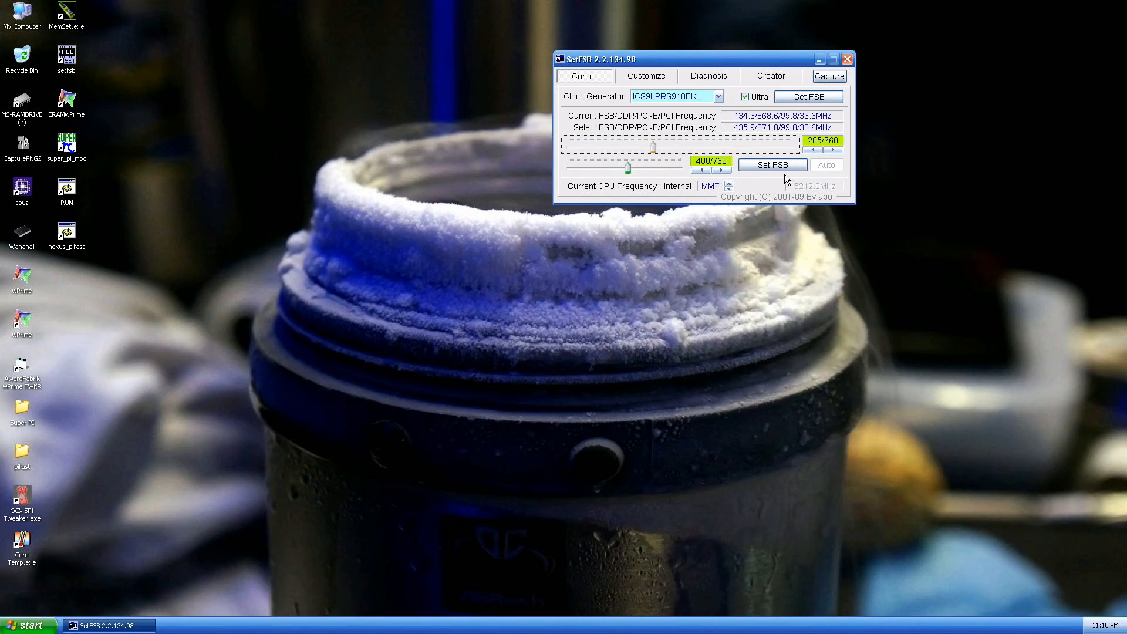
pyautogui.click(772, 164)
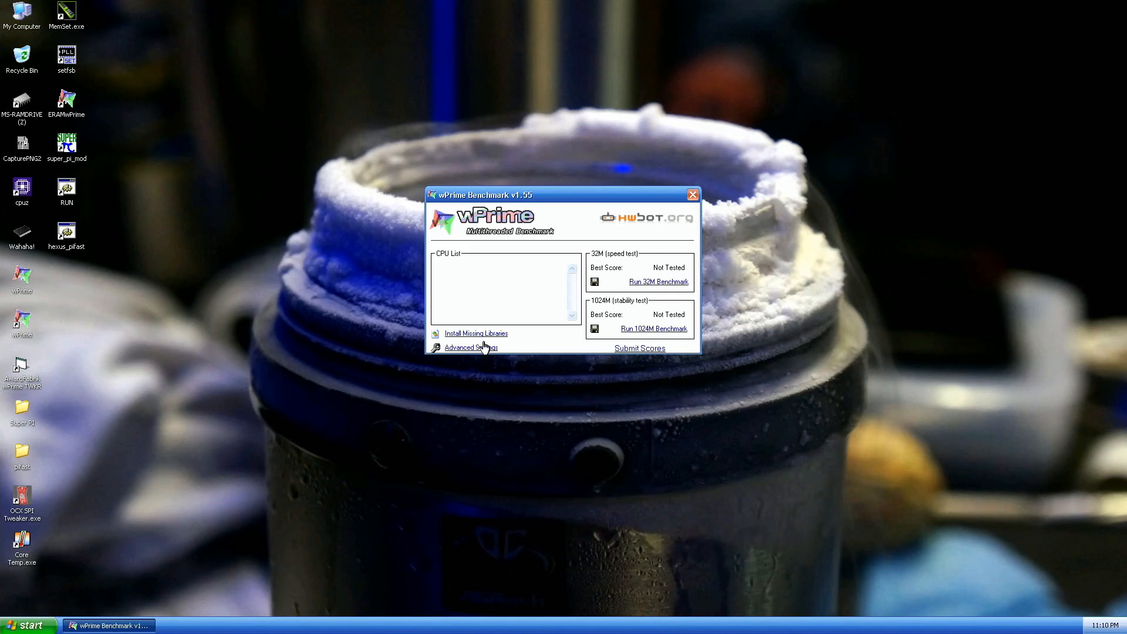
pyautogui.click(470, 347)
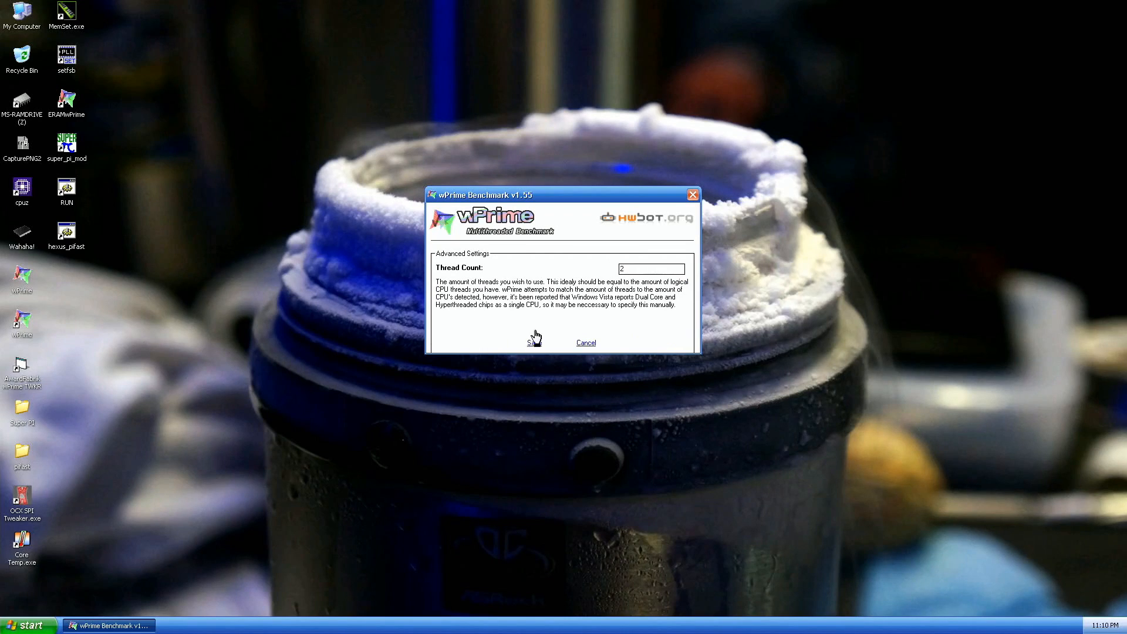
pyautogui.click(534, 342)
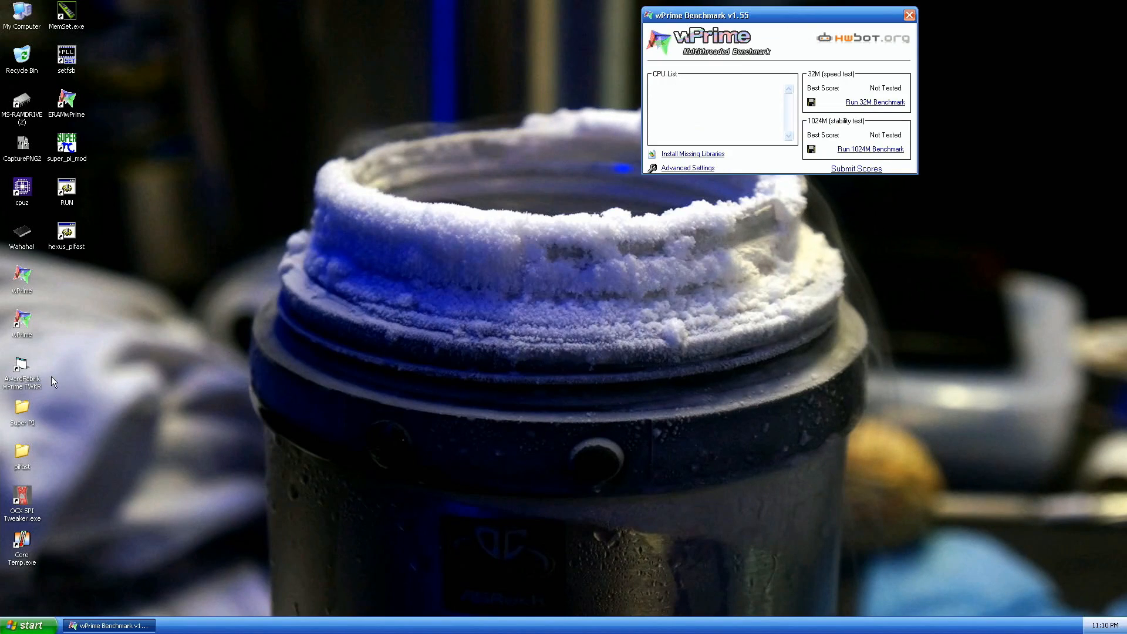
pyautogui.doubleClick(21, 366)
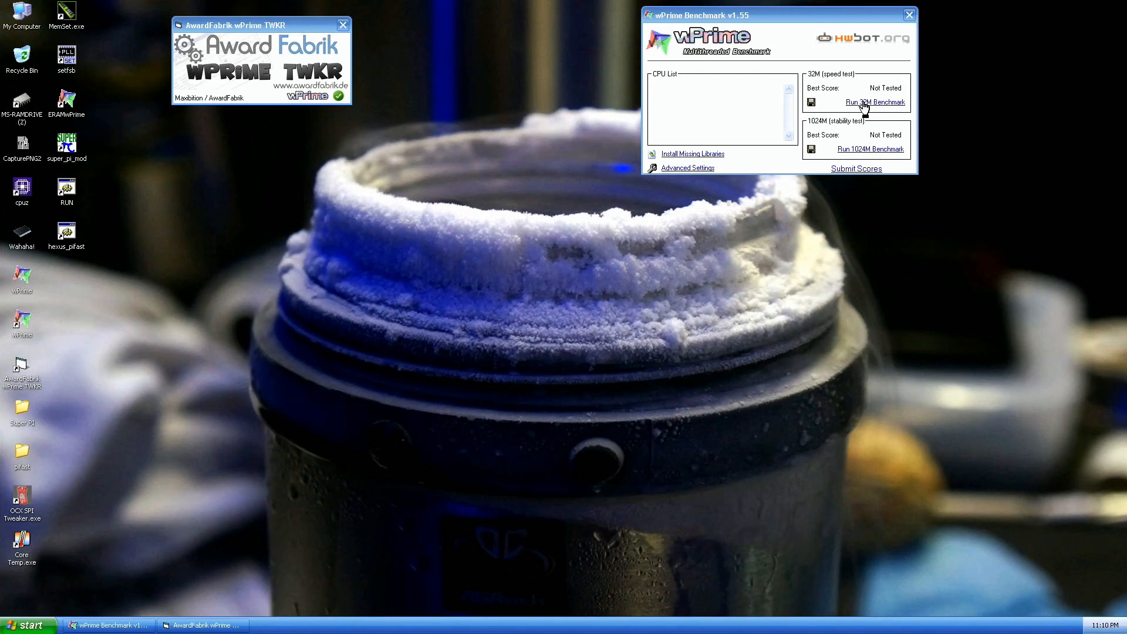
pyautogui.click(873, 101)
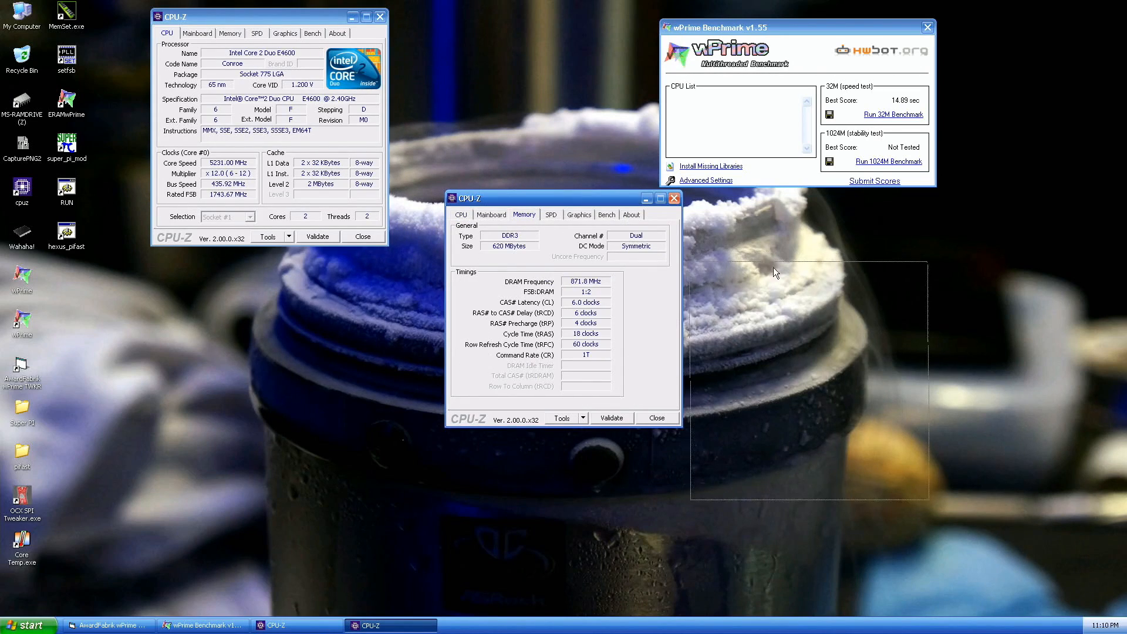
# Step: Review CPU-Z at 5231 MHz and leave a finished Super PI 16K run at 0.093 s
pyautogui.moveTo(564, 197); pyautogui.dragTo(824, 271)
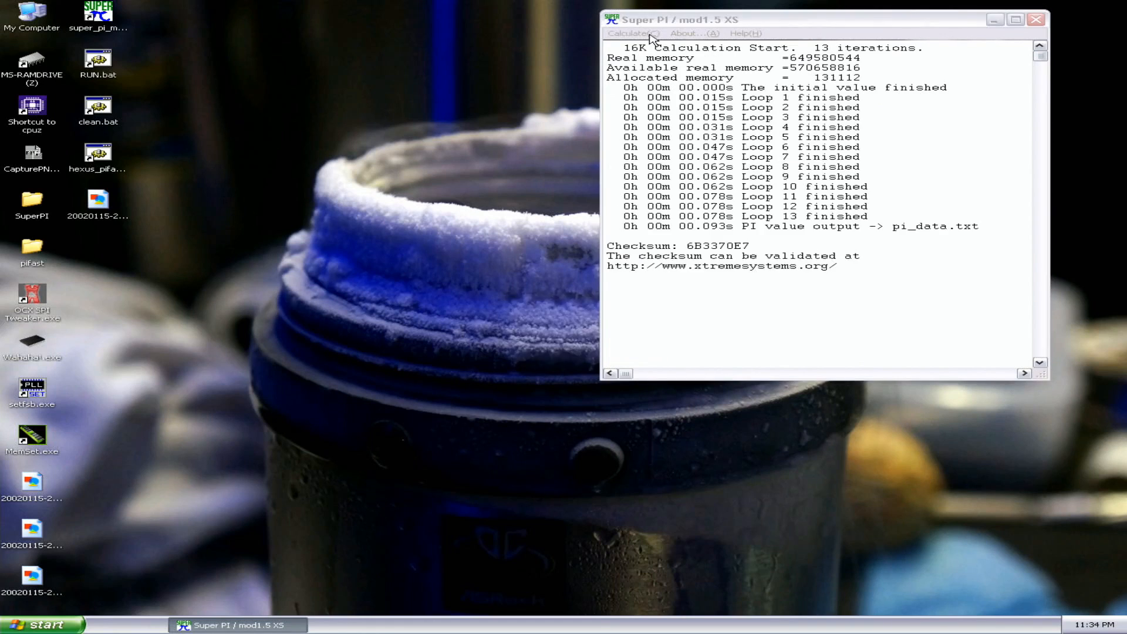
# Step: Set up a Super PI calculation, briefly check Task Manager, and confirm the 16K start
pyautogui.click(628, 33)
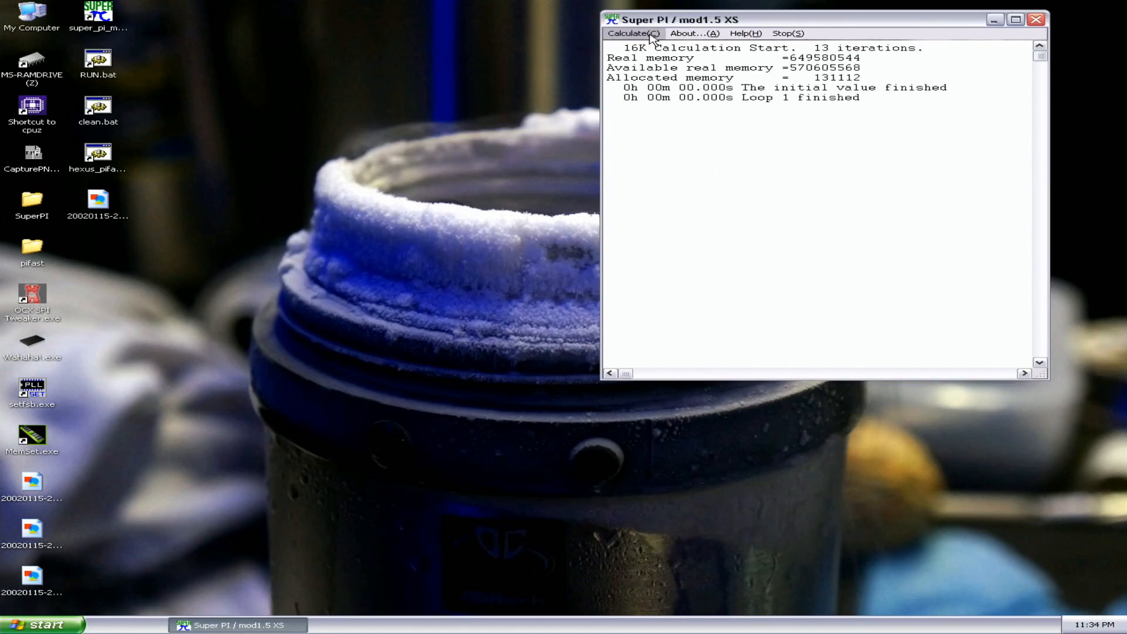
pyautogui.click(632, 33)
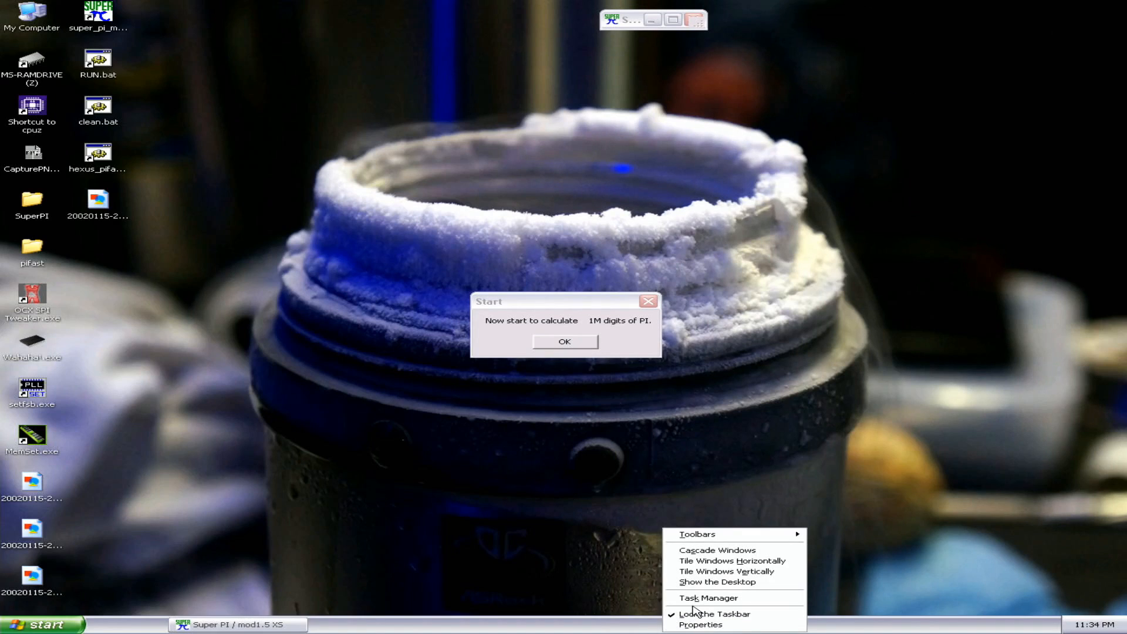
pyautogui.click(707, 598)
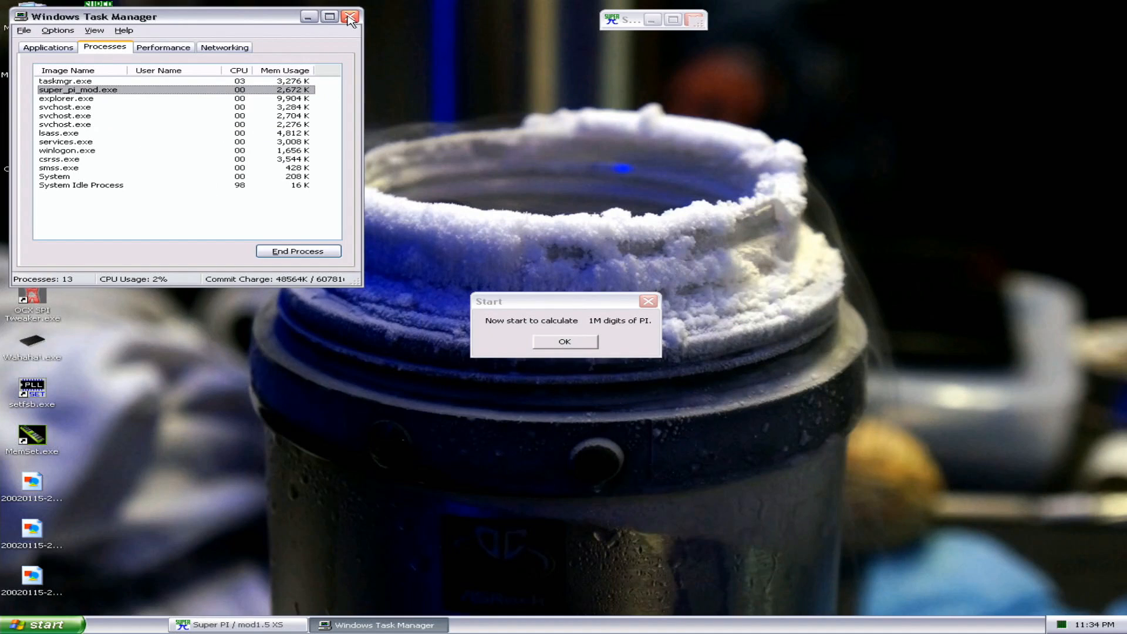
pyautogui.click(349, 15)
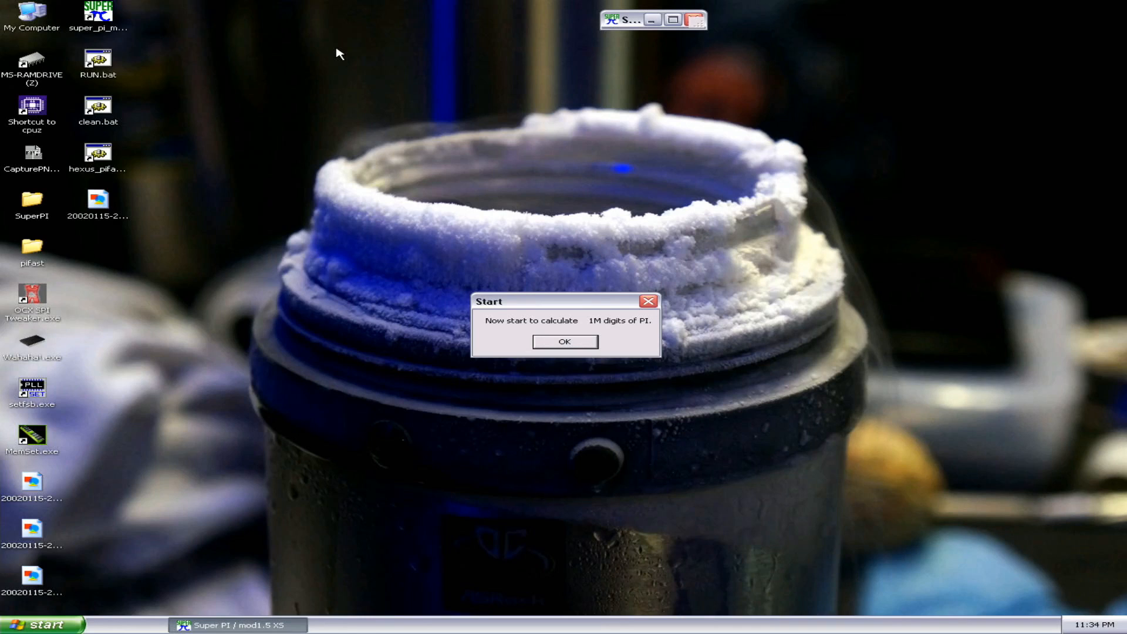
pyautogui.click(565, 341)
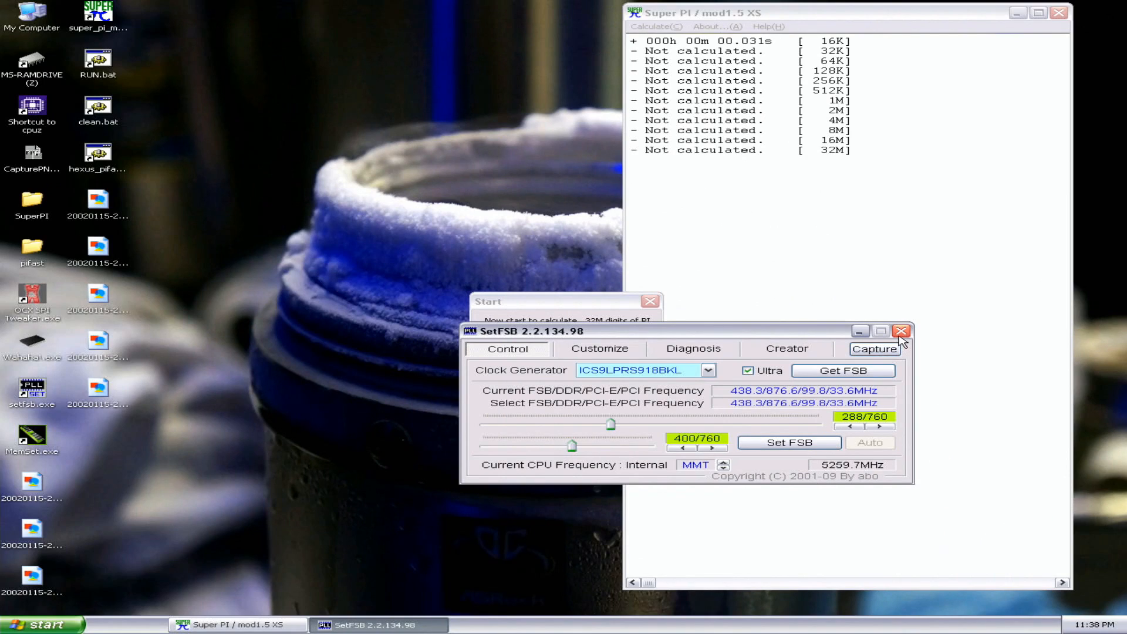
# Step: Close SetFSB and start the Super PI 32M digits calculation at 5259 MHz
pyautogui.click(902, 331)
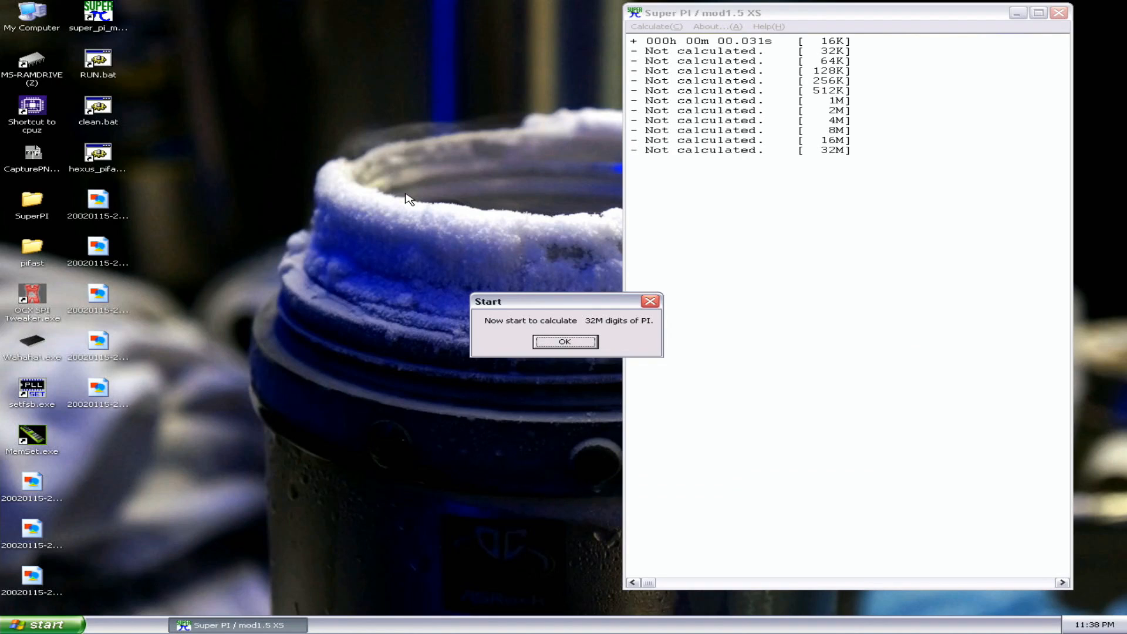
pyautogui.click(564, 341)
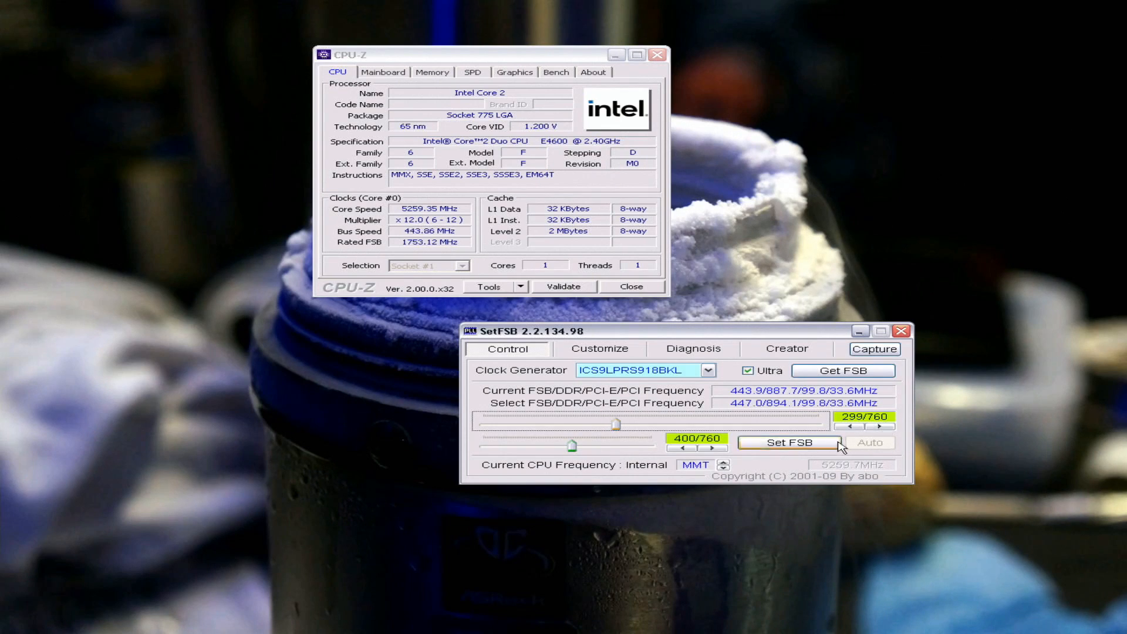
# Step: Apply the higher bus and step it up to about 449 MHz for roughly 5393 MHz
pyautogui.click(879, 425)
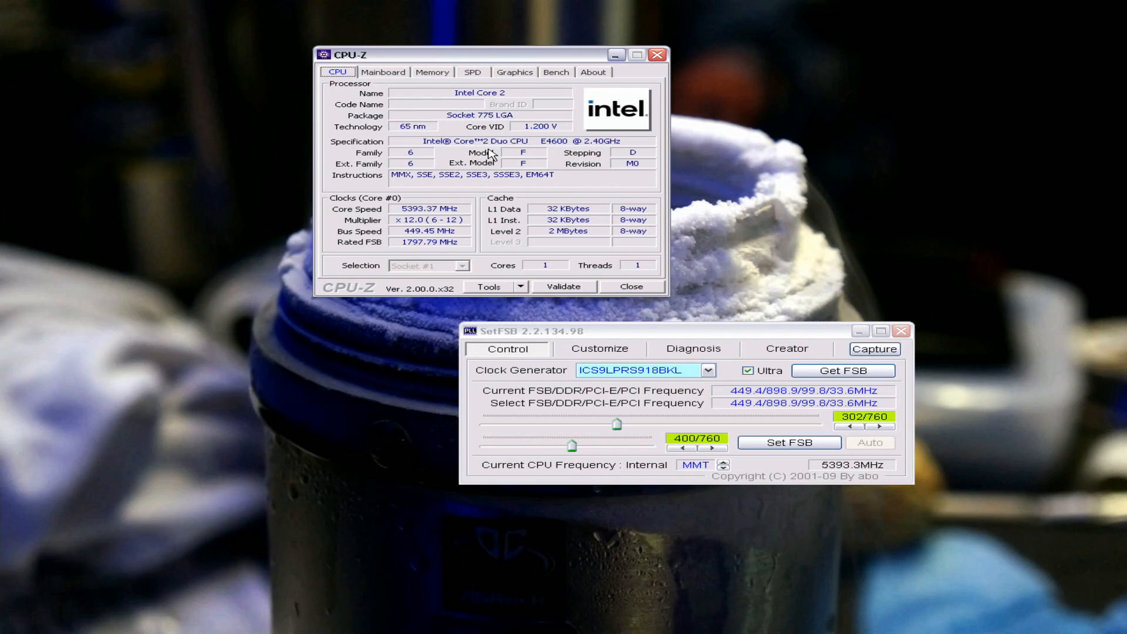
pyautogui.click(877, 426)
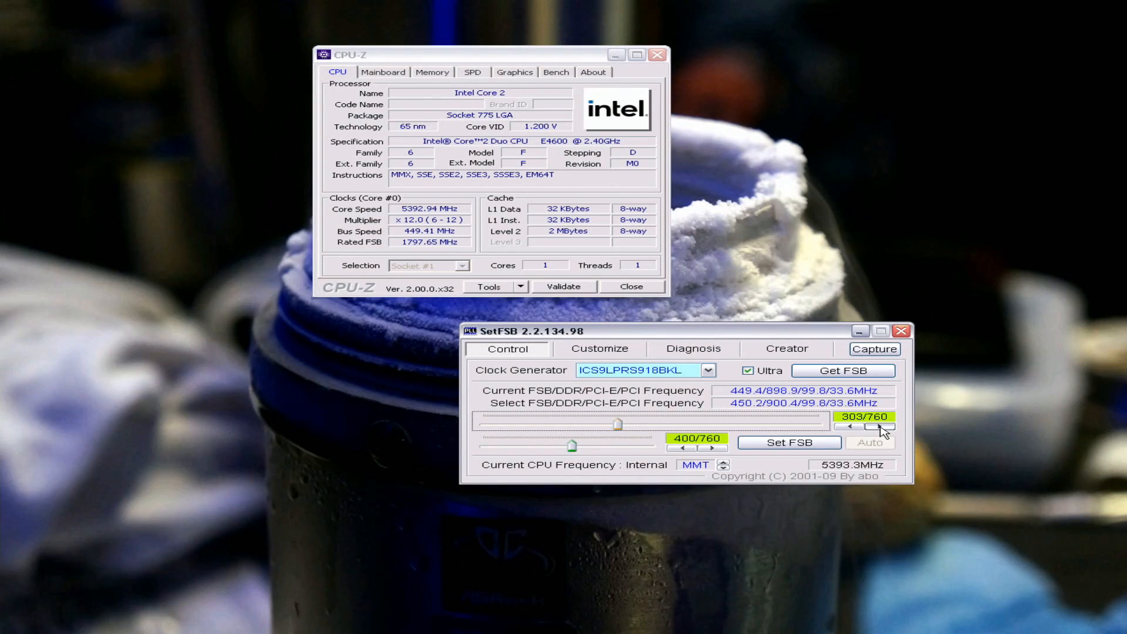
pyautogui.click(881, 426)
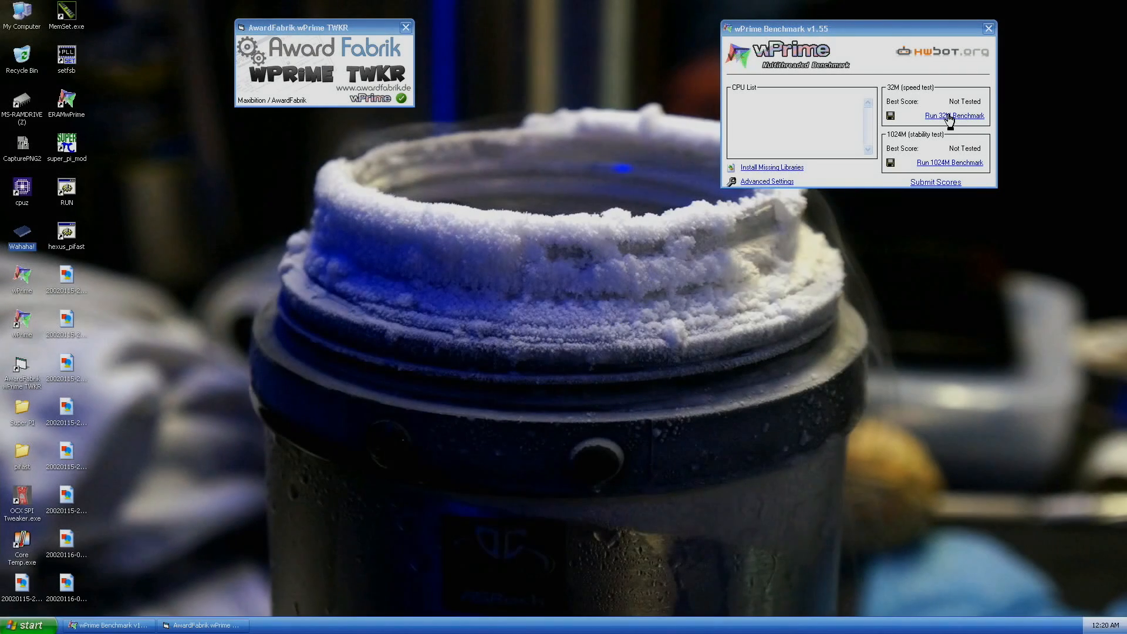
# Step: Complete the wPrime 1024M run at 486.031 sec, then launch CPU-Z showing ~5160 MHz
pyautogui.click(950, 116)
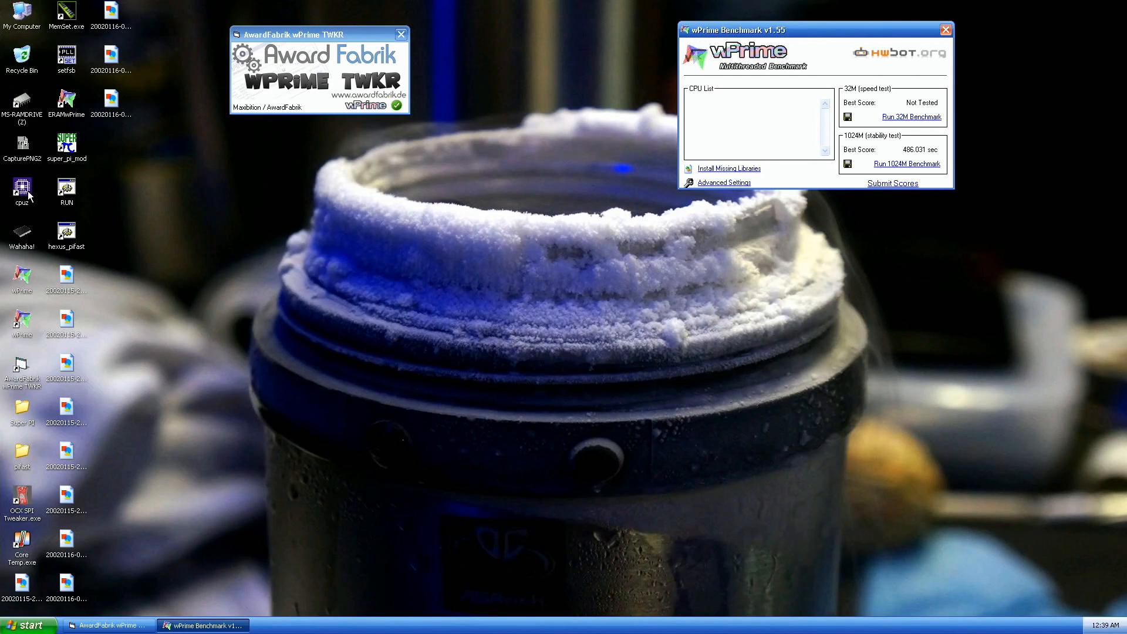
pyautogui.doubleClick(22, 191)
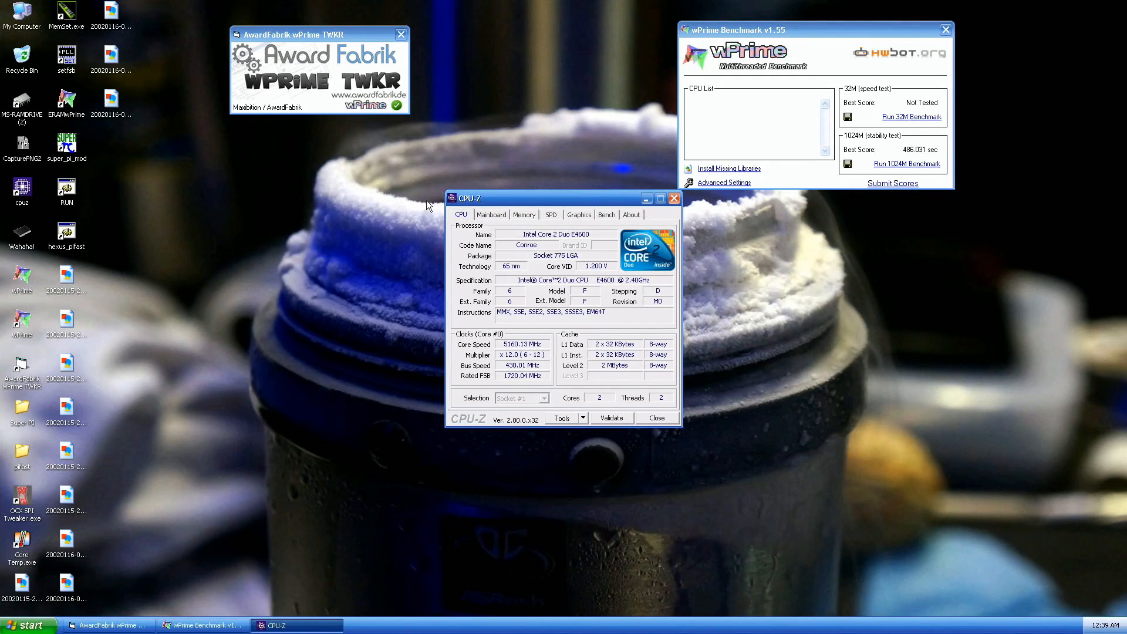